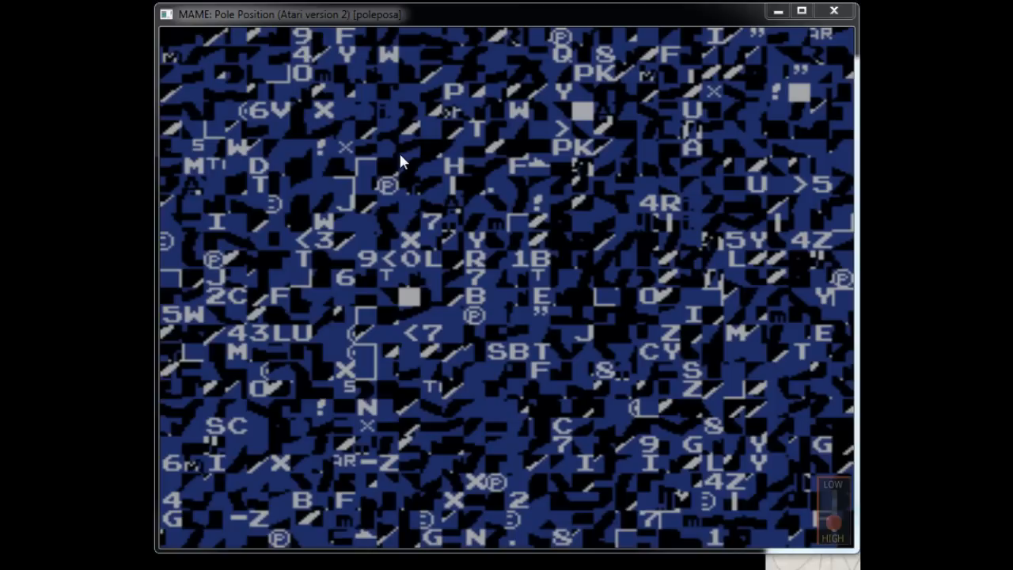
mouse_move(425, 79)
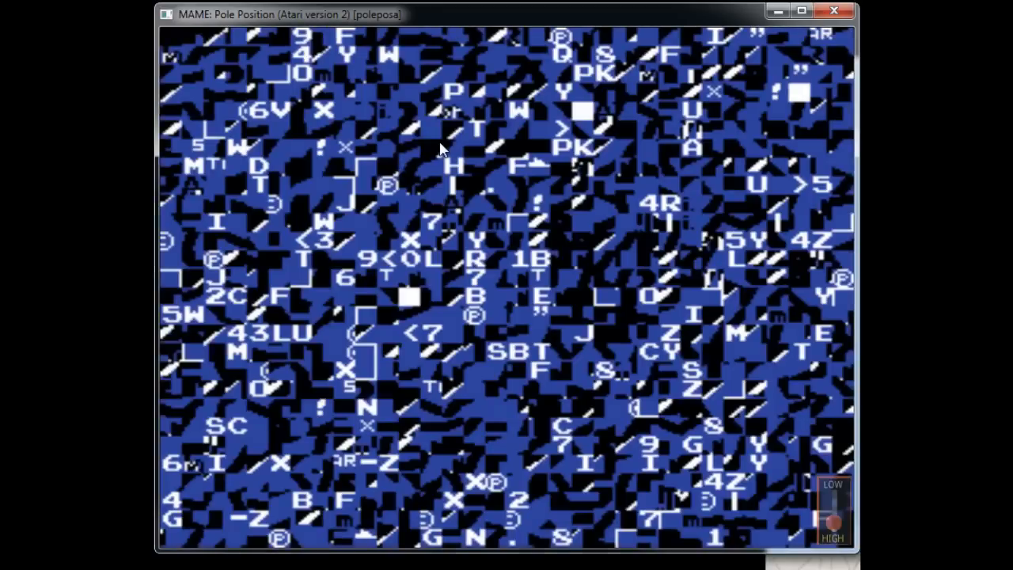
- Open MAME's tile viewer on graphics set 0/3, showing 8x8 characters in colour 0
key("F4")
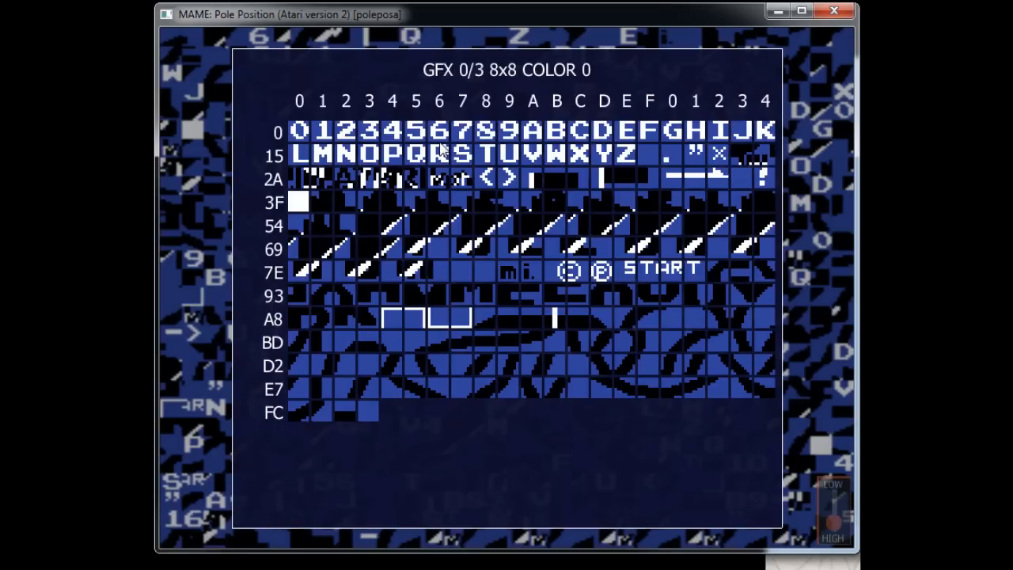
mouse_move(291, 424)
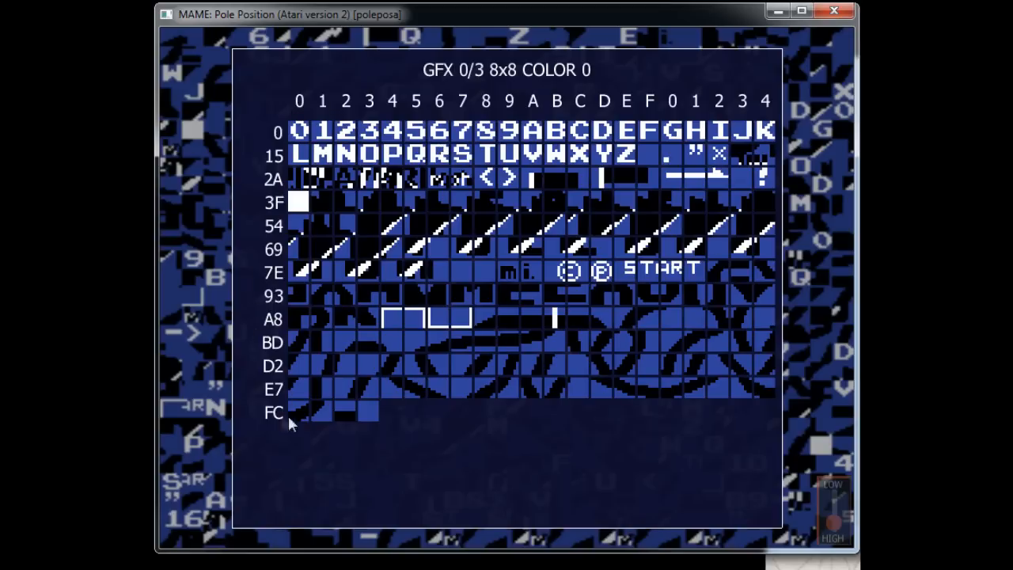
mouse_move(261, 99)
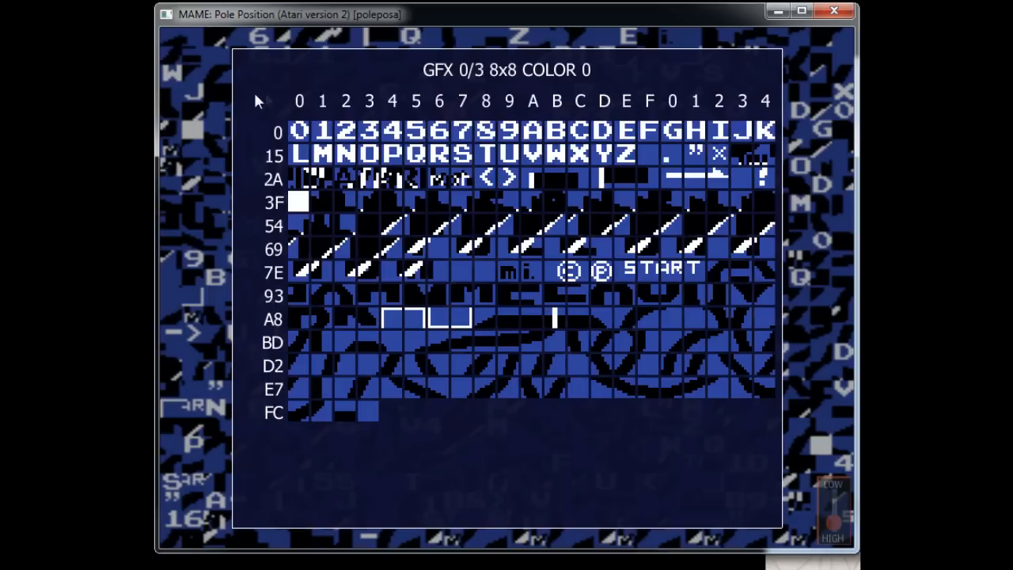
mouse_move(481, 91)
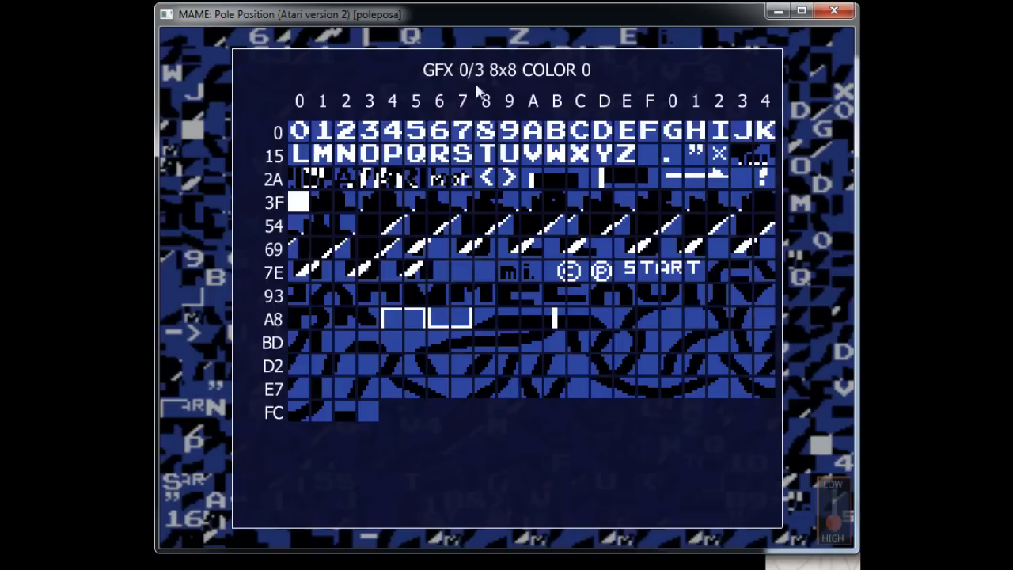
mouse_move(473, 176)
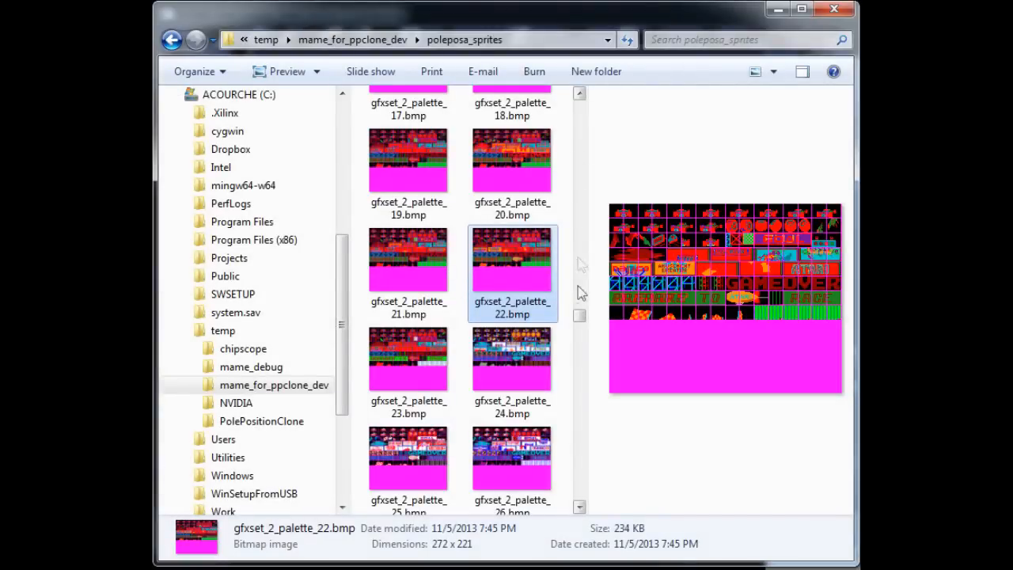
- Preview the gfxset 2 palette 4 and palette 5 sprite sheets
scroll("down", 3)
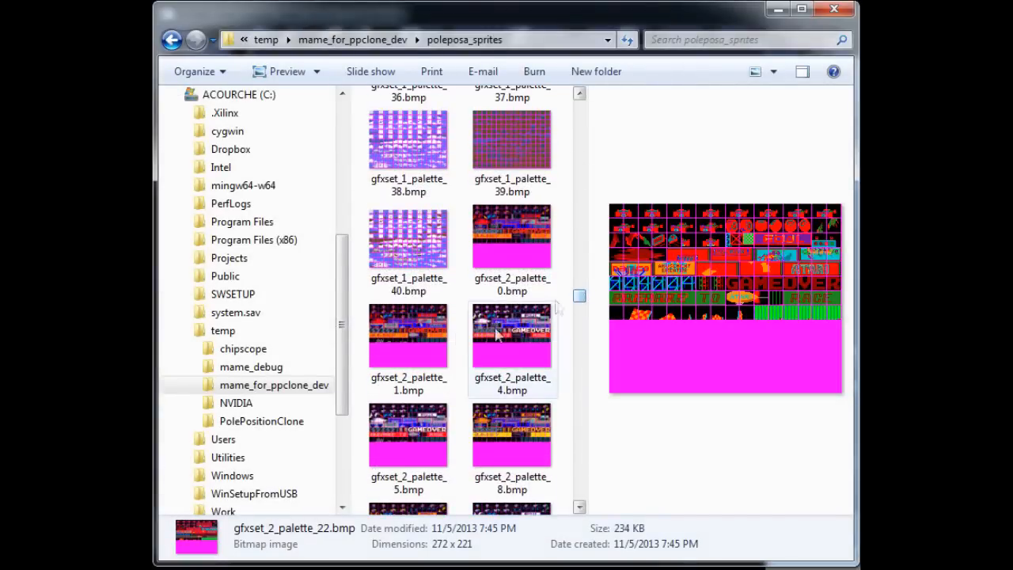
left_click(511, 335)
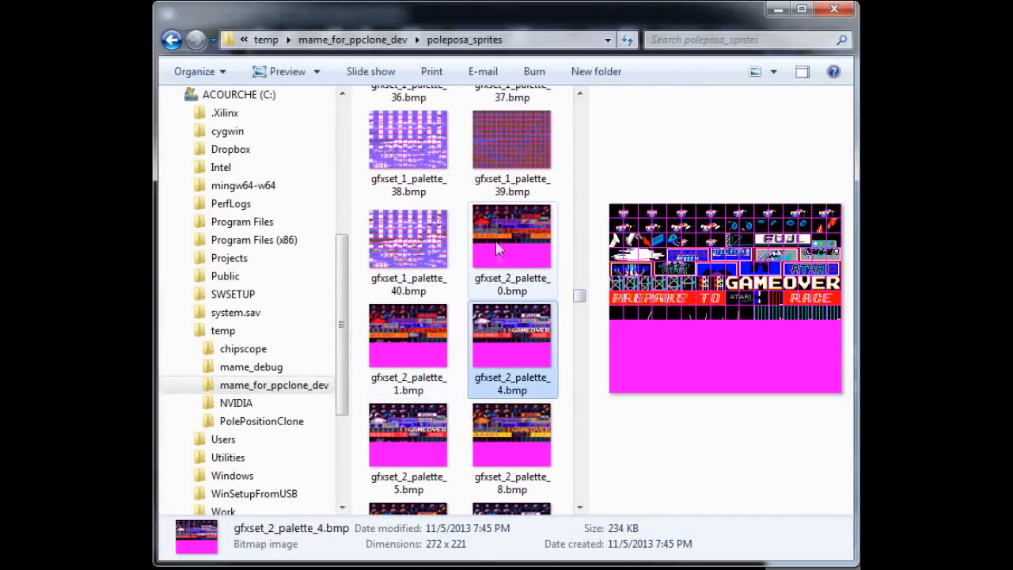
mouse_move(506, 328)
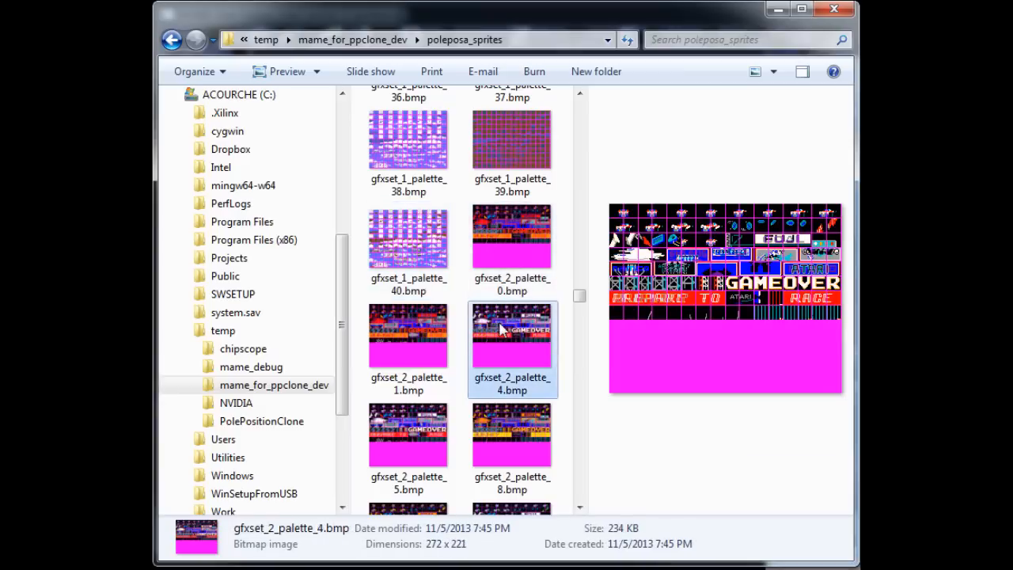
left_click(408, 433)
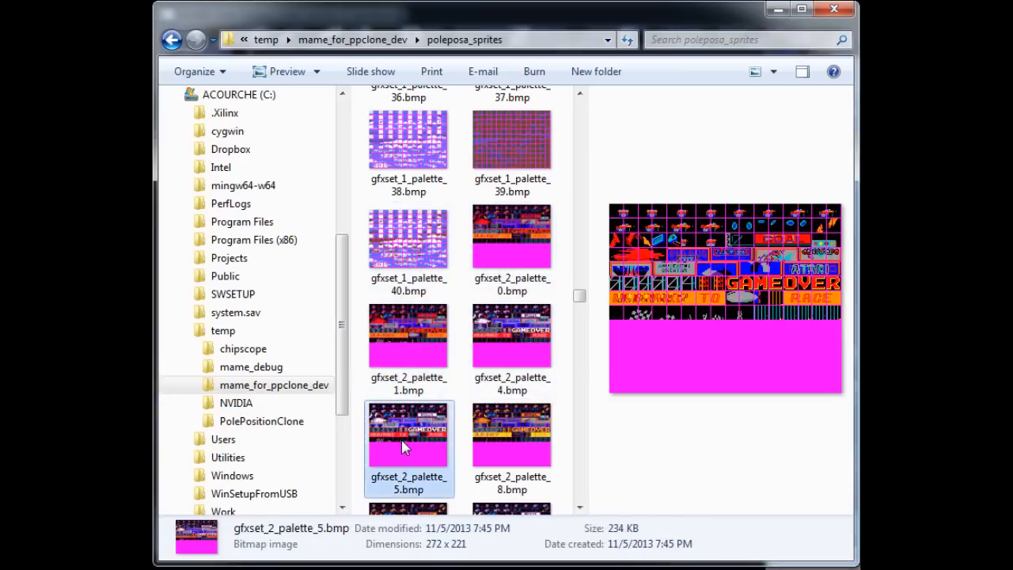
- Preview the gfxset 3 sprite sheets for palettes 25, 36 and 37
scroll("down", 3)
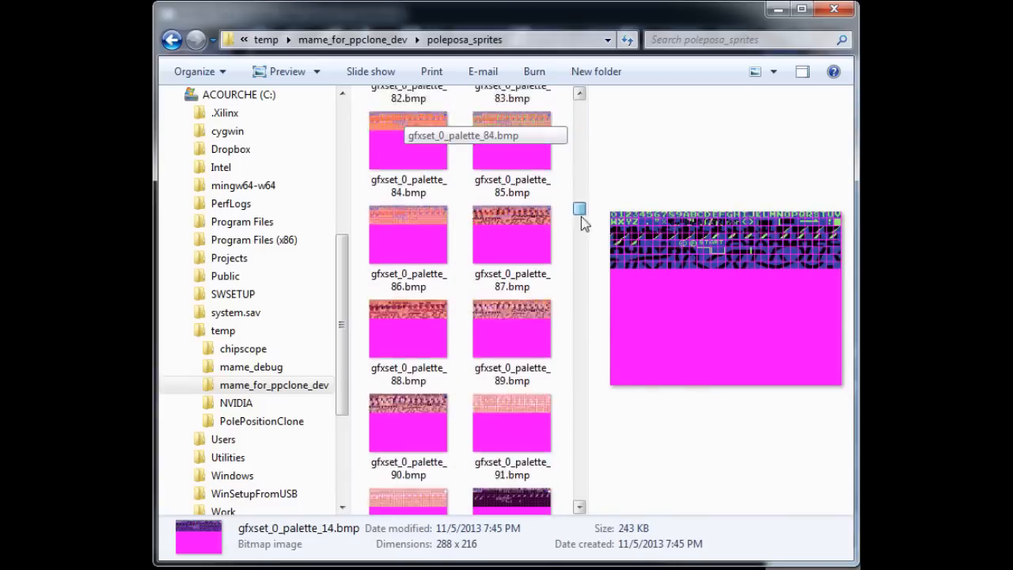
scroll("down", 3)
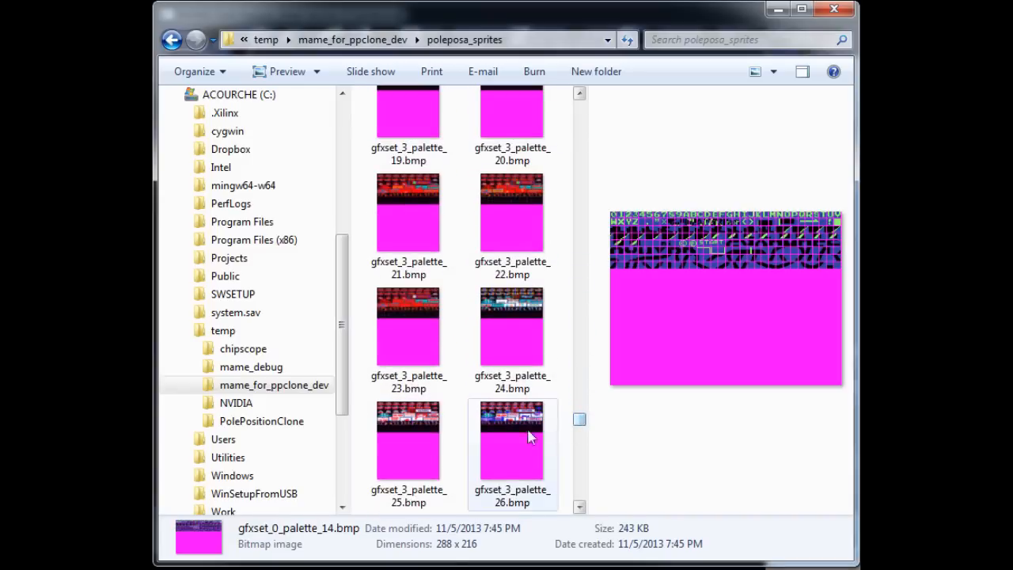
left_click(409, 439)
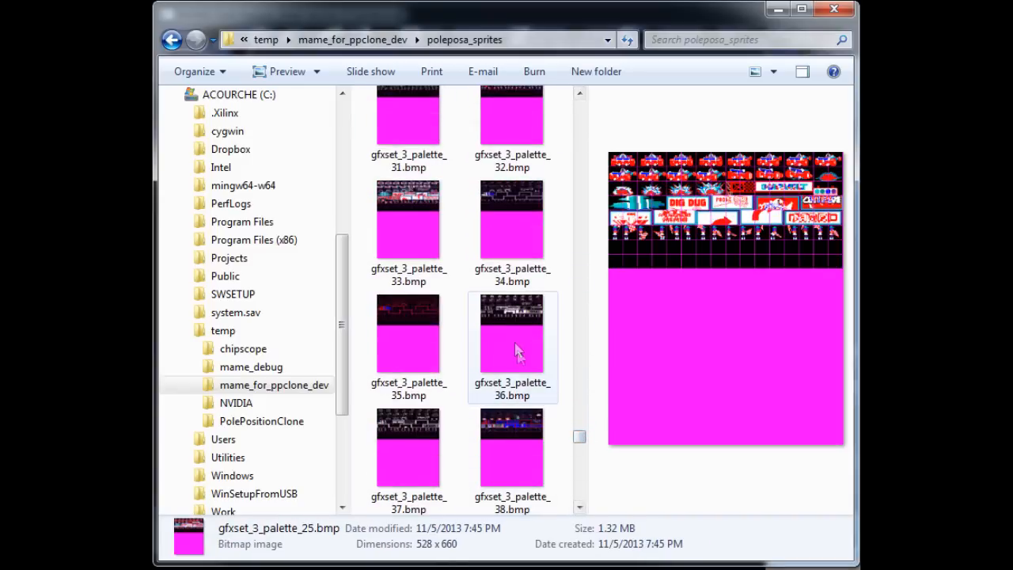
left_click(512, 333)
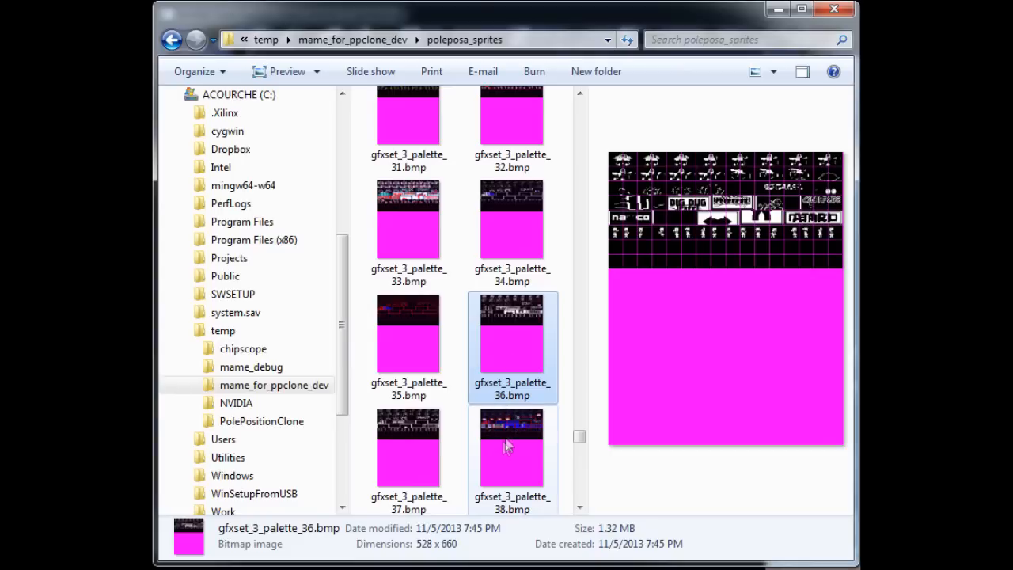
left_click(409, 448)
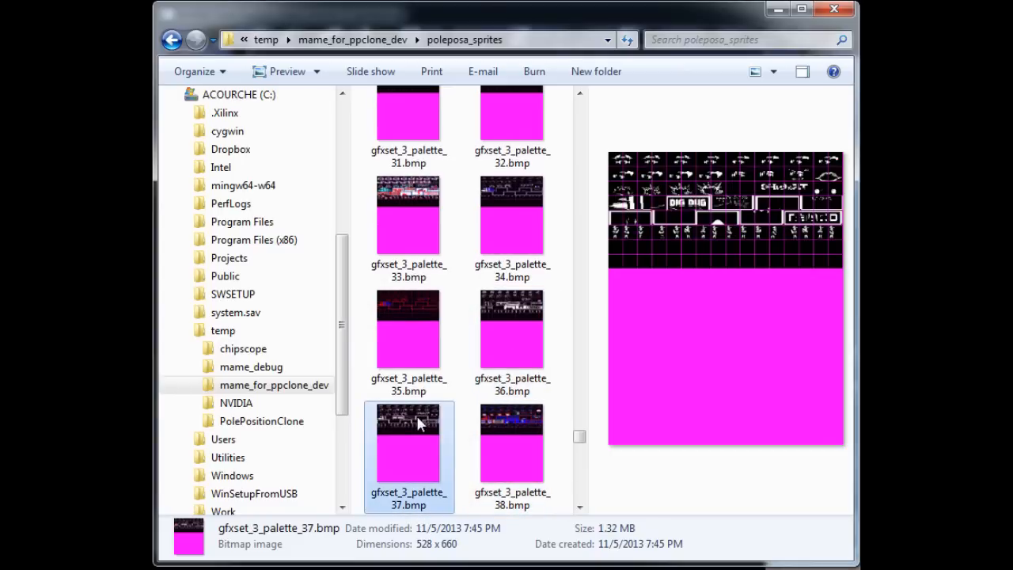